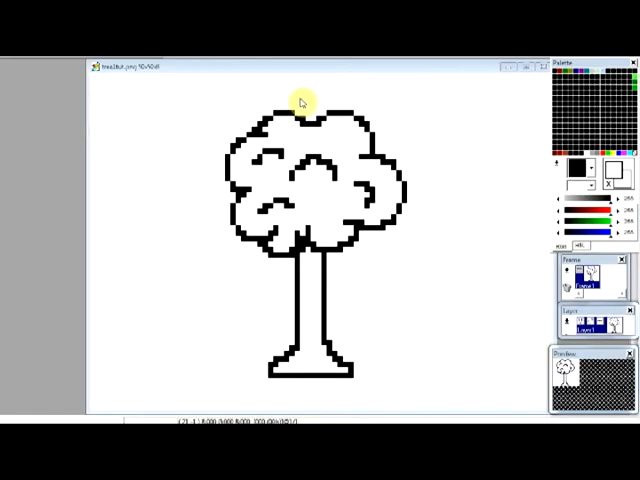
mouse_move(308, 63)
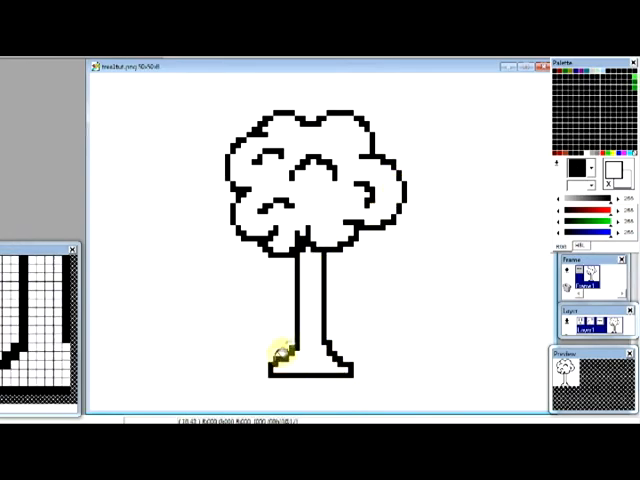
mouse_move(295, 105)
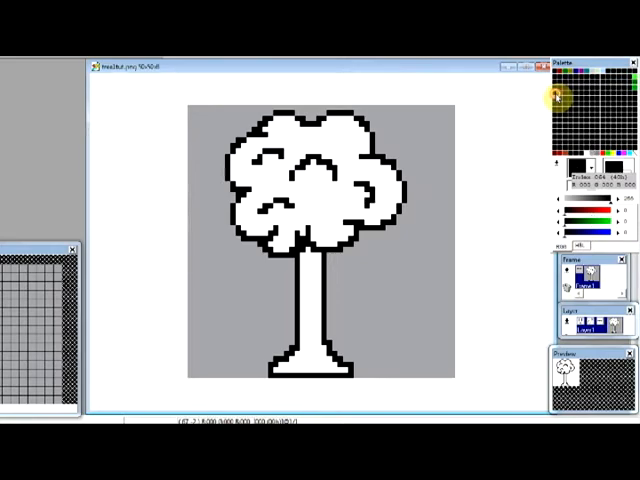
Step: Mix a darker green shade in a palette slot's Color dialog, then try an orange hue
double_click(573, 167)
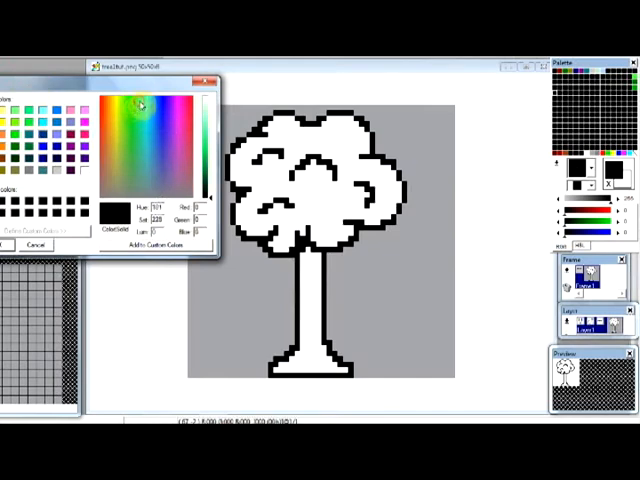
left_click(130, 145)
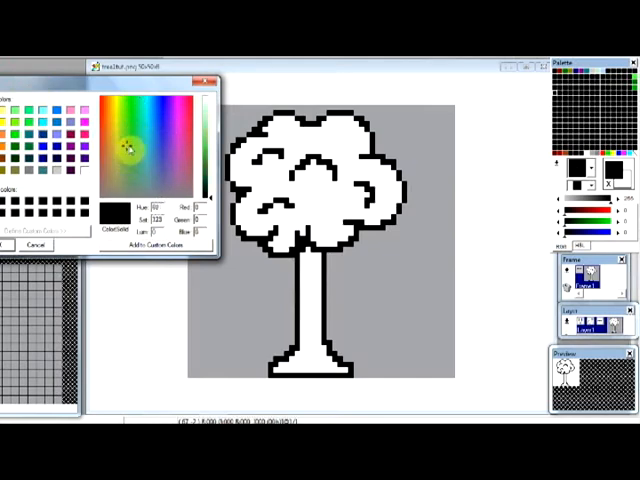
left_click(125, 145)
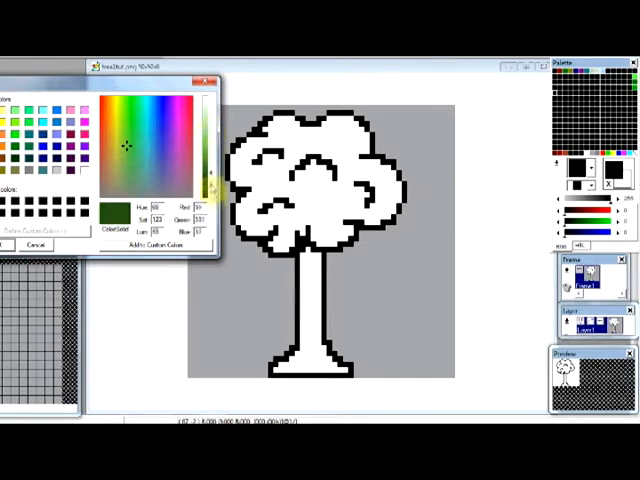
left_click(122, 143)
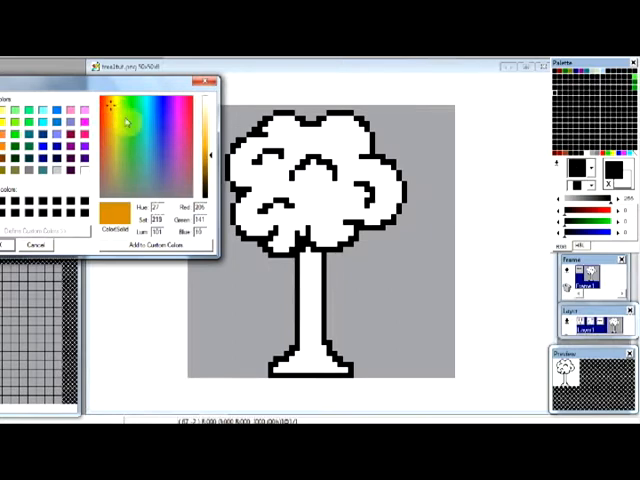
left_click(130, 108)
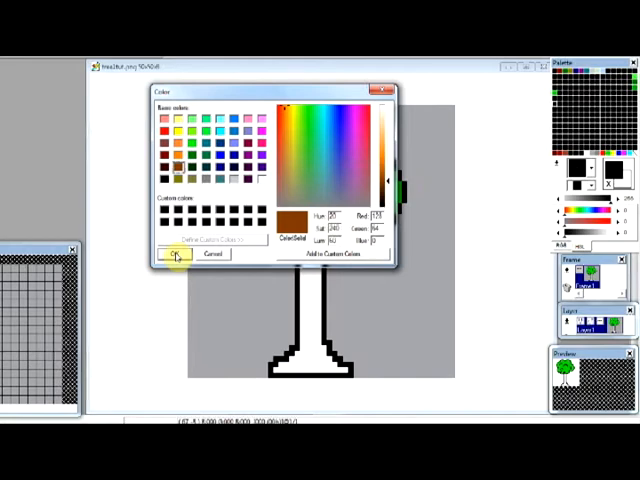
Step: Confirm the brown colour for the tree trunk
left_click(175, 253)
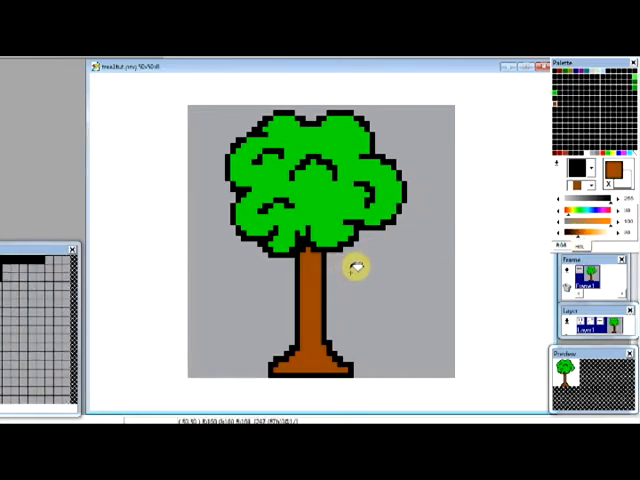
mouse_move(535, 145)
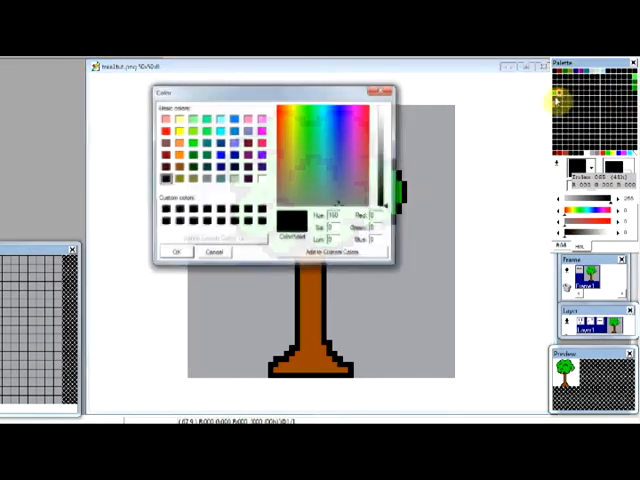
Step: Redefine a palette slot as a darker green for the canopy and confirm it
left_click(305, 110)
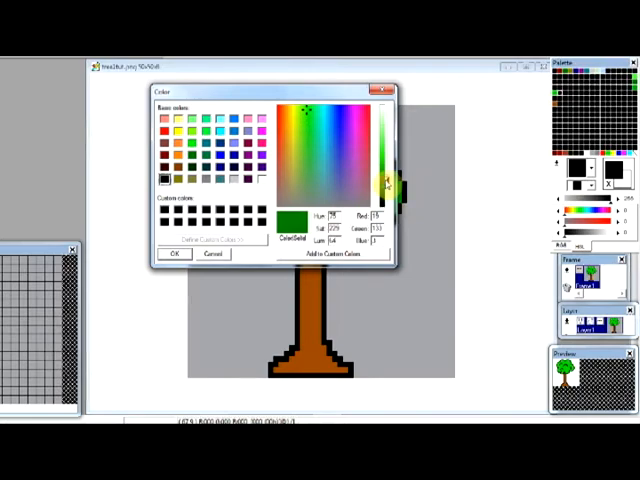
left_click(173, 254)
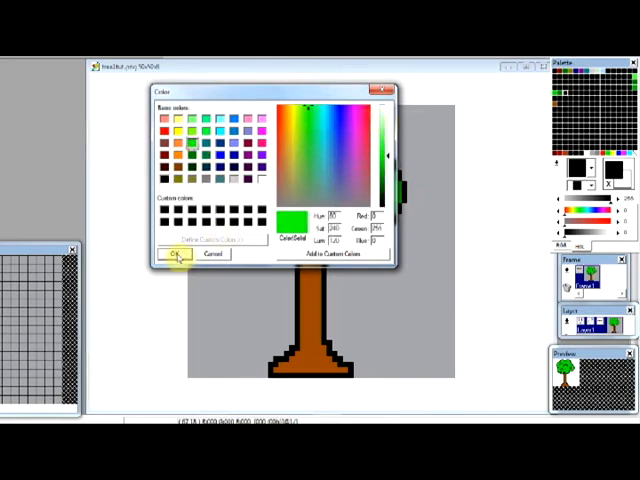
left_click(174, 253)
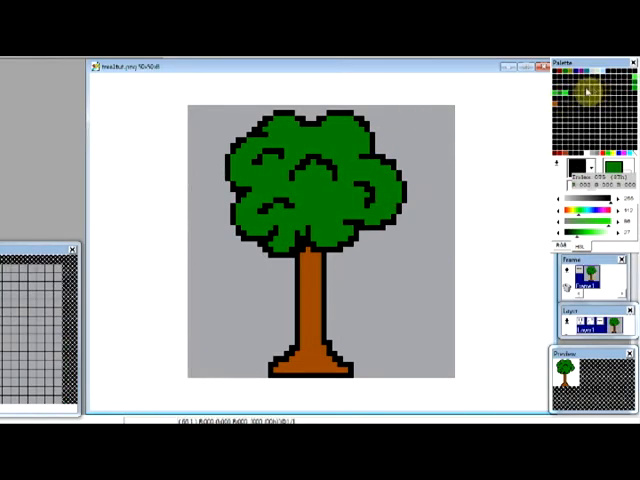
Step: Redefine a palette colour as a darkened orange-brown for the trunk
left_click(360, 152)
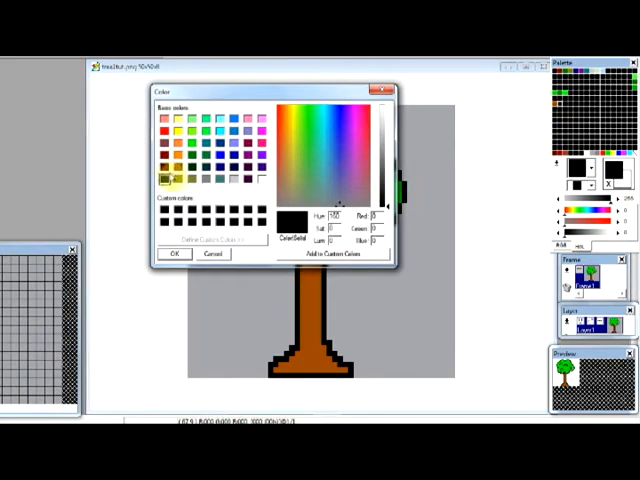
left_click(350, 157)
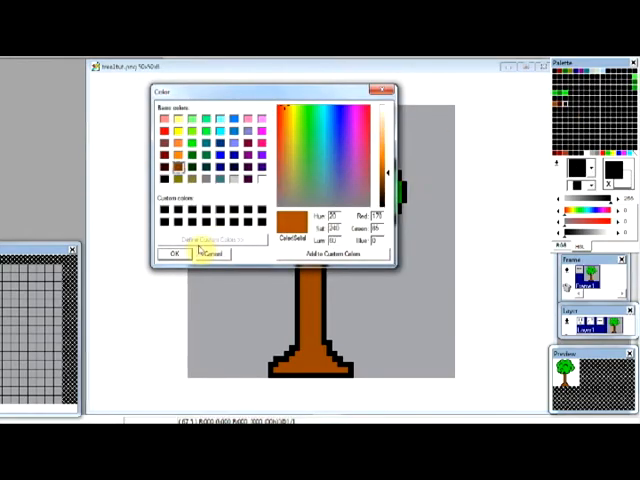
left_click(174, 253)
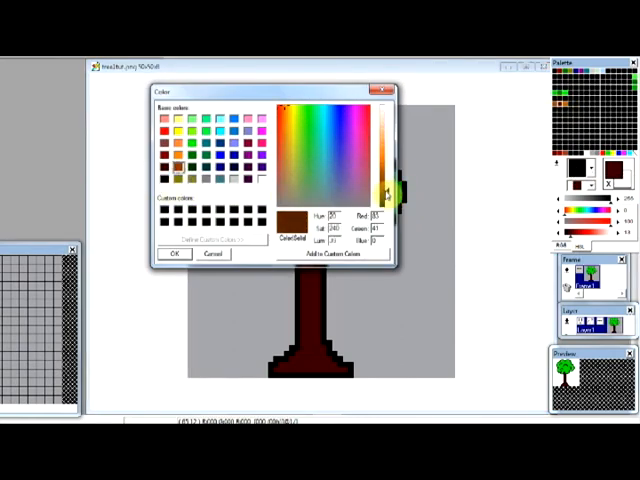
left_click(175, 253)
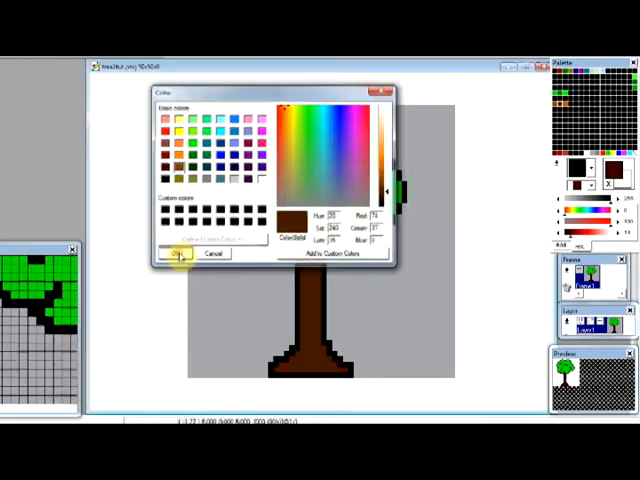
left_click(178, 253)
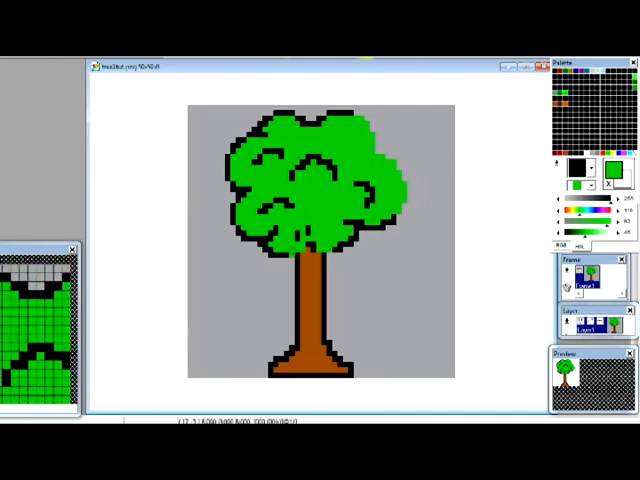
Step: Fill the remaining foliage with the bright light green
left_click(243, 176)
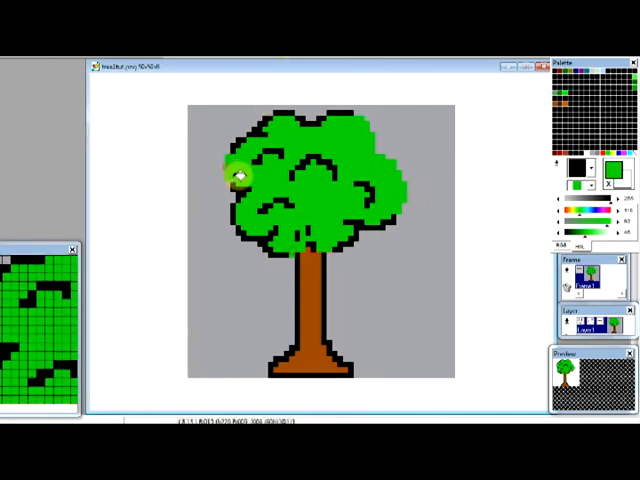